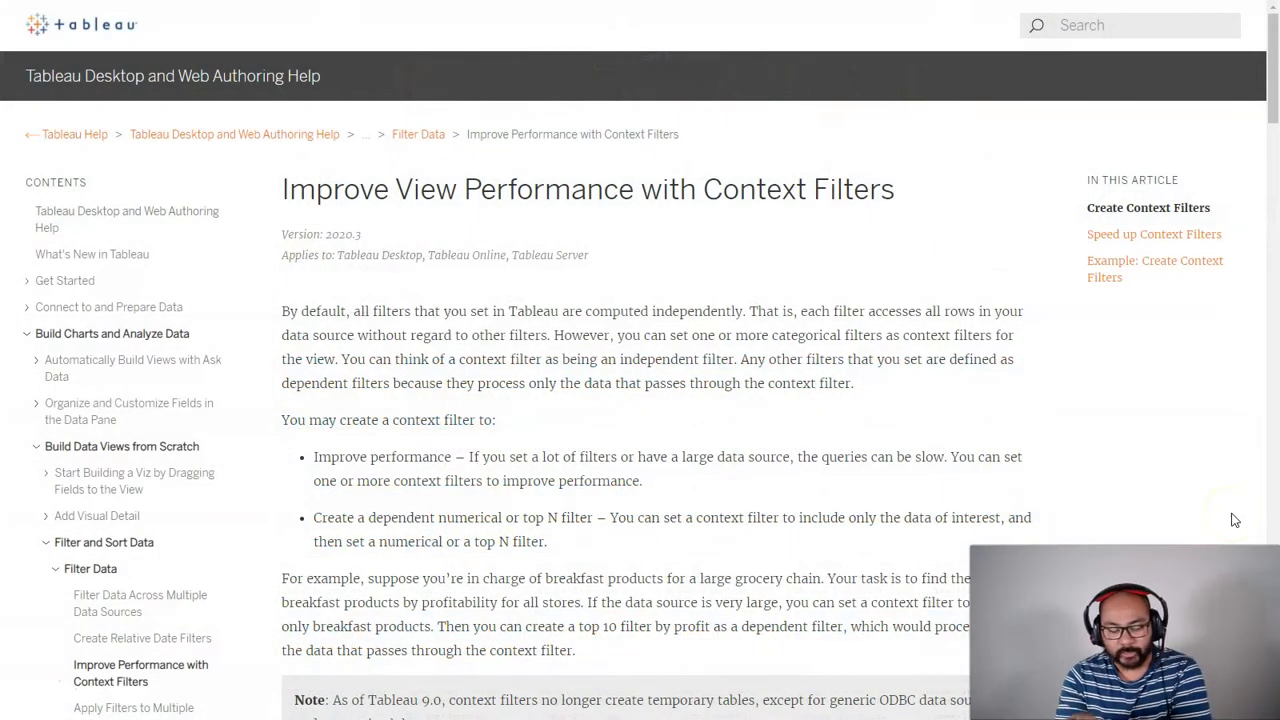
# - Fill the four Banana rows B8:C11 of the Filter 1 table green
pyautogui.scroll(-3)
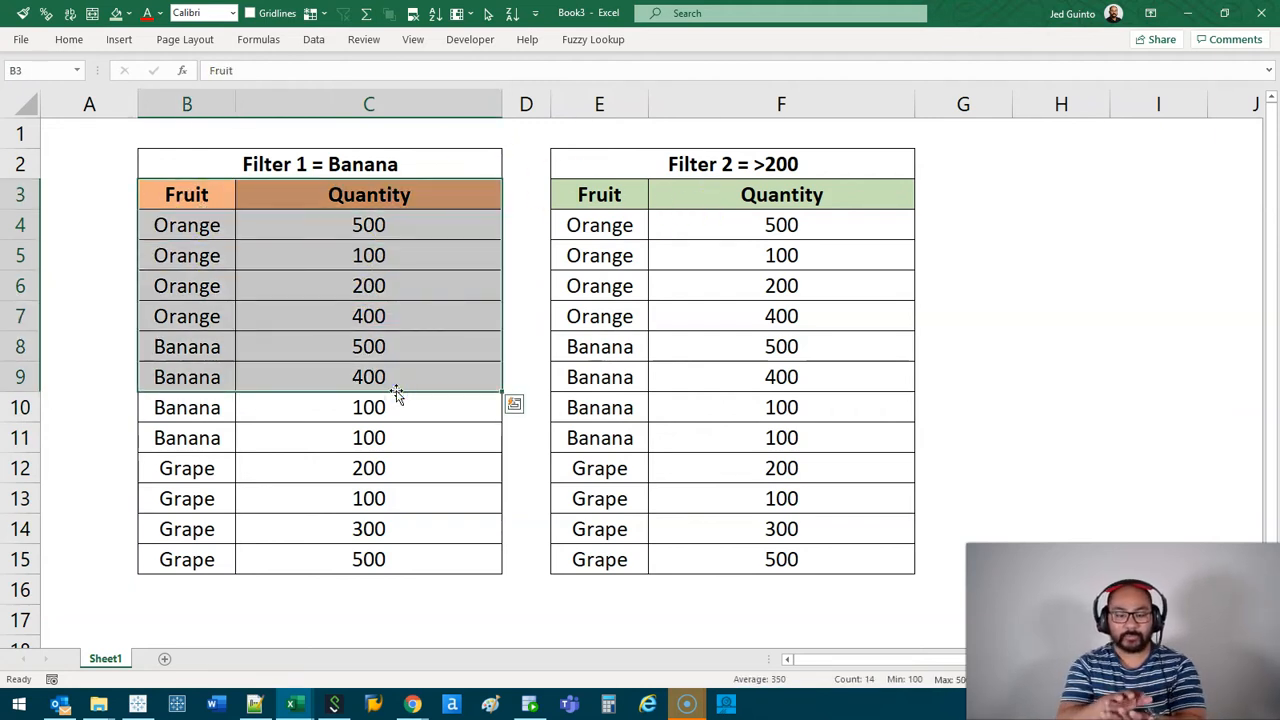
pyautogui.click(368, 346)
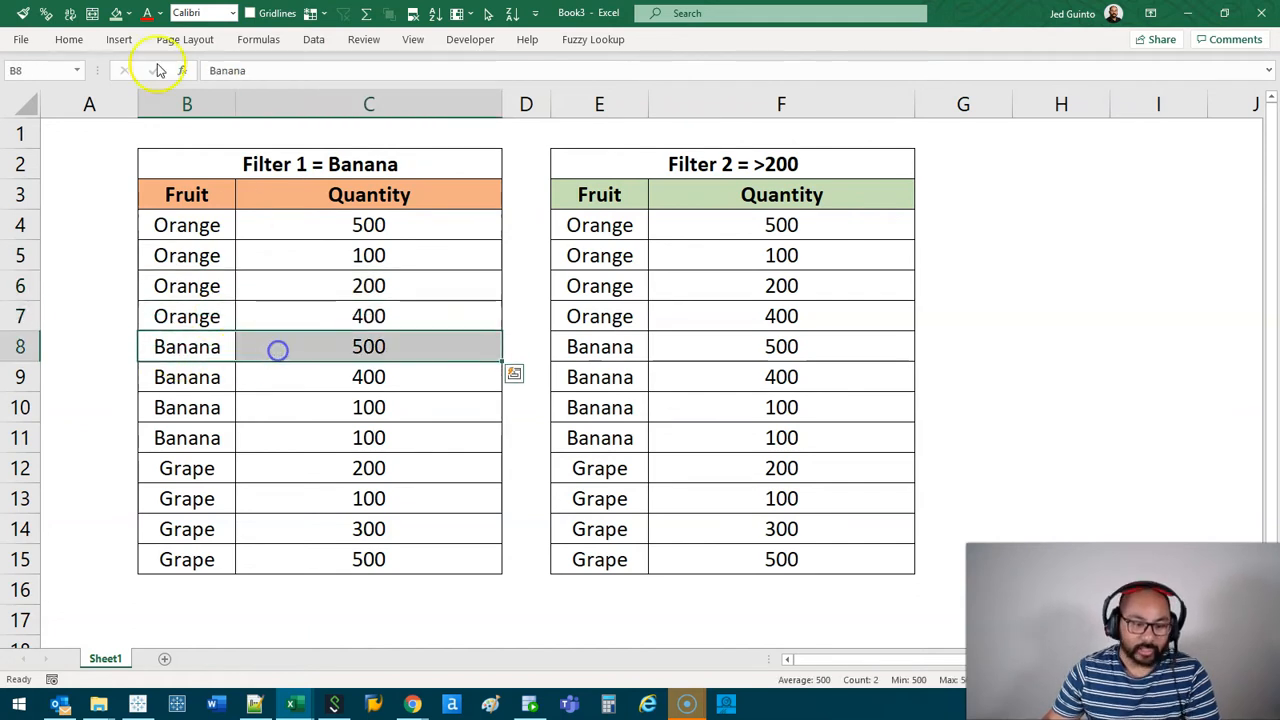
pyautogui.click(128, 12)
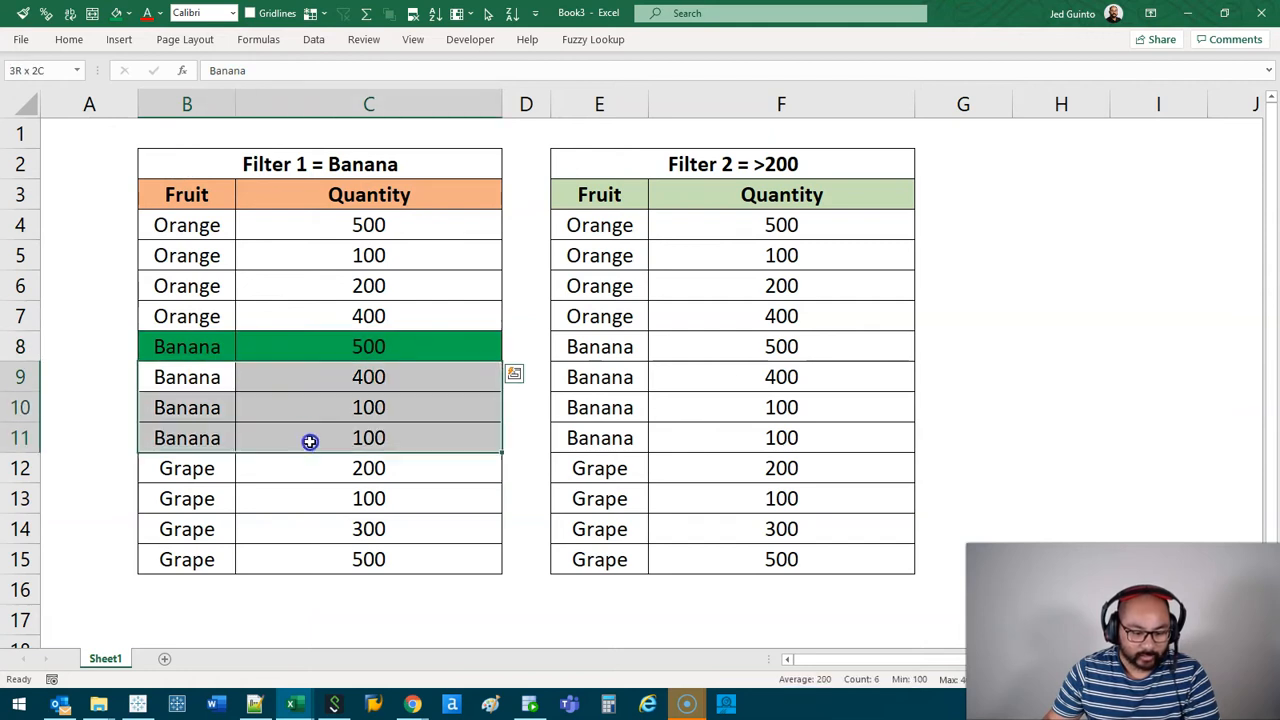
pyautogui.click(368, 346)
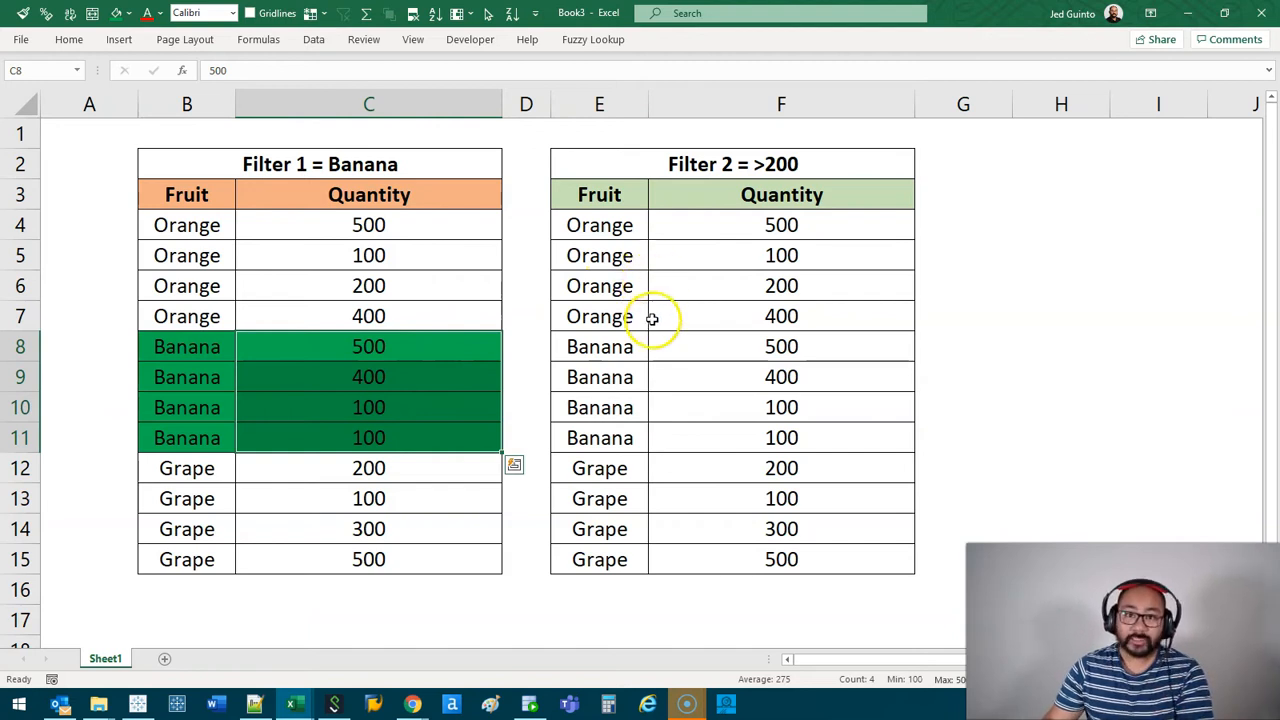
# - Select the quantity cells F4:F15 of the Filter 2 table
pyautogui.click(600, 224)
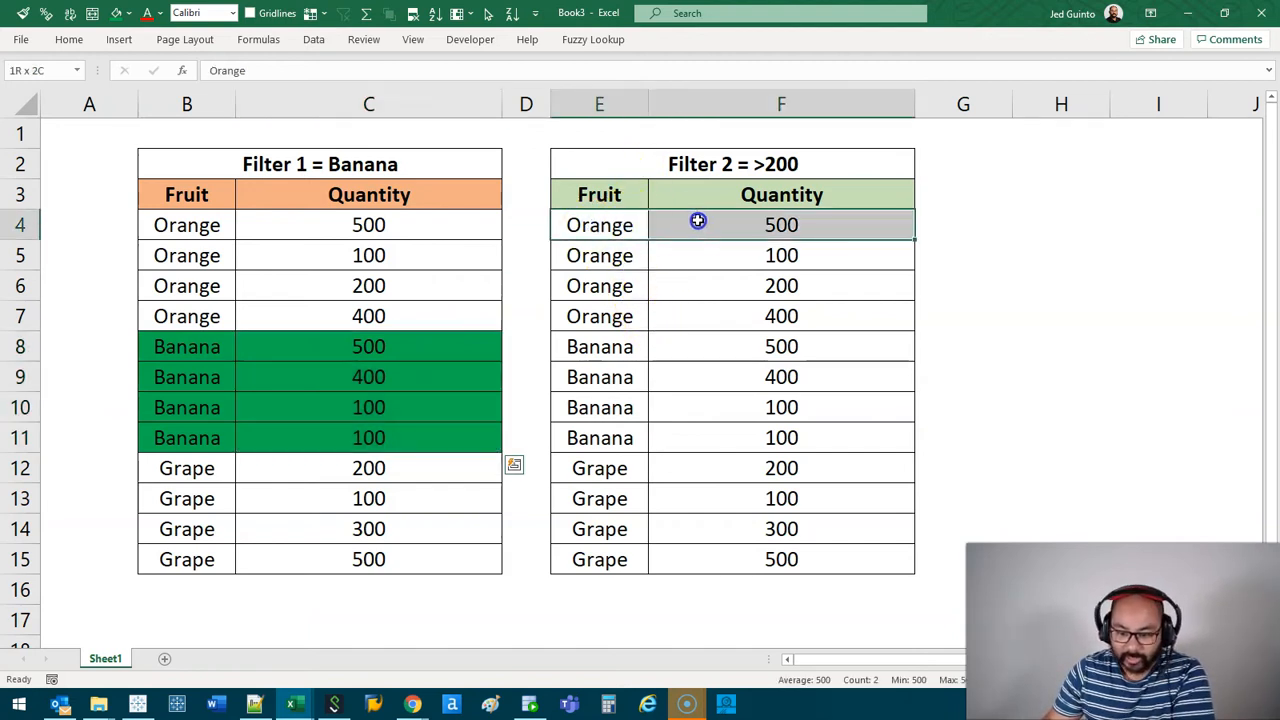
pyautogui.click(780, 224)
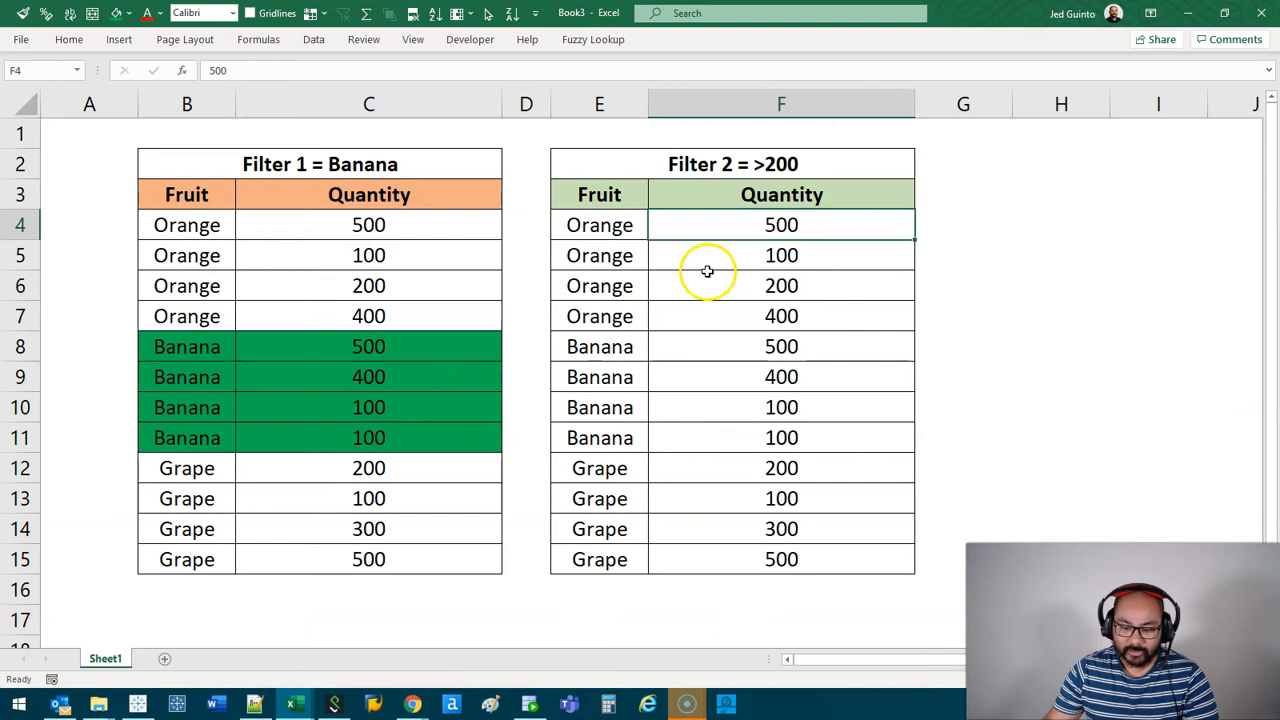
pyautogui.moveTo(736, 288)
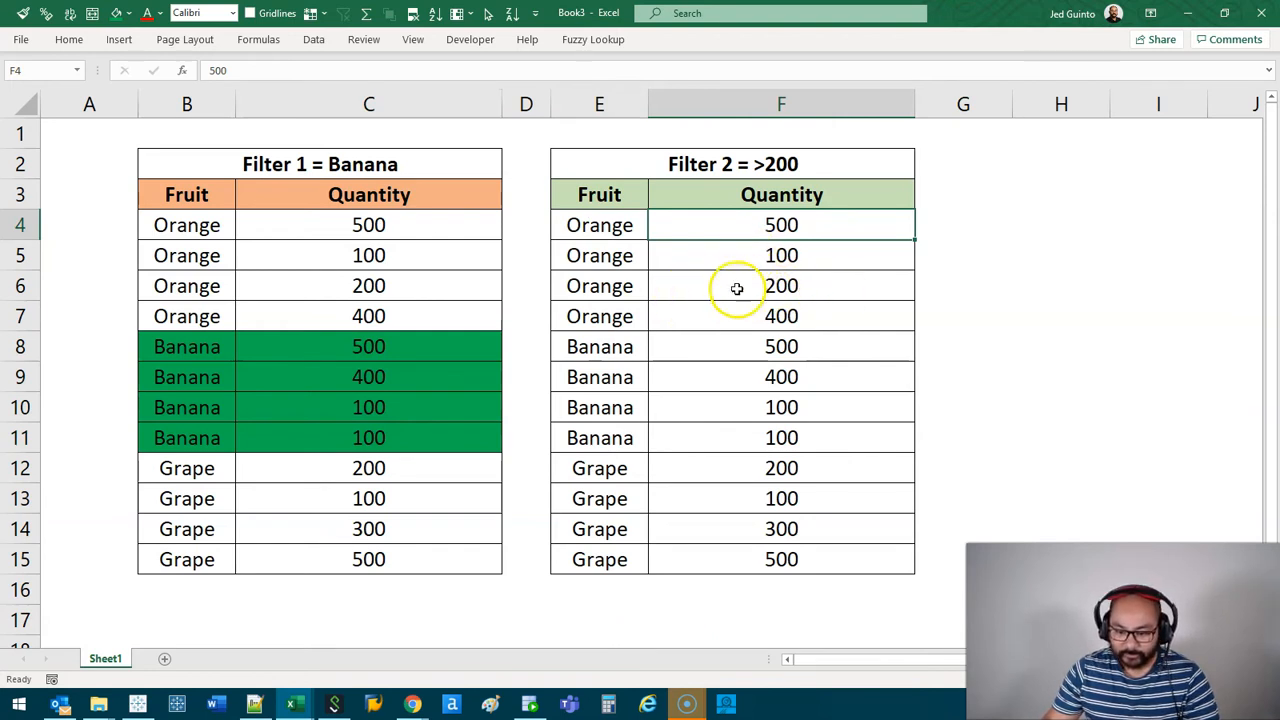
pyautogui.moveTo(780, 224); pyautogui.dragTo(780, 316)
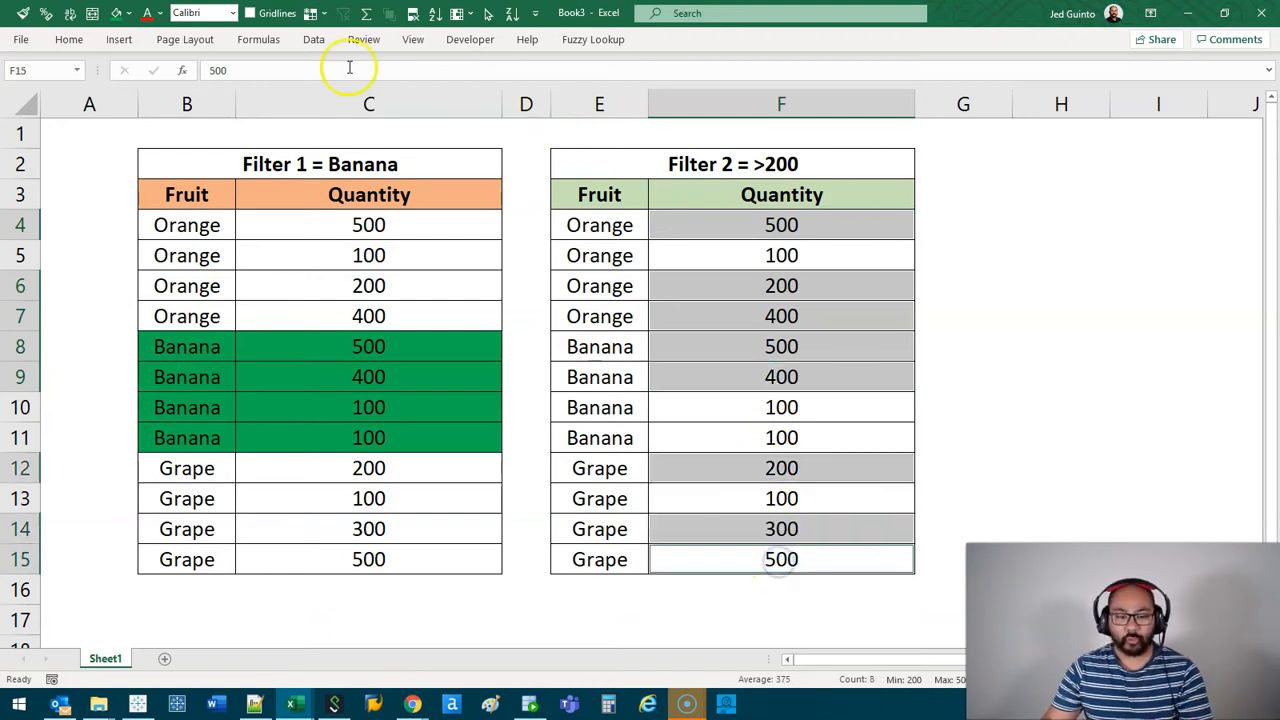
# - Fill the >=200 quantities green and box rows B8:H9 where both filters match
pyautogui.click(1156, 408)
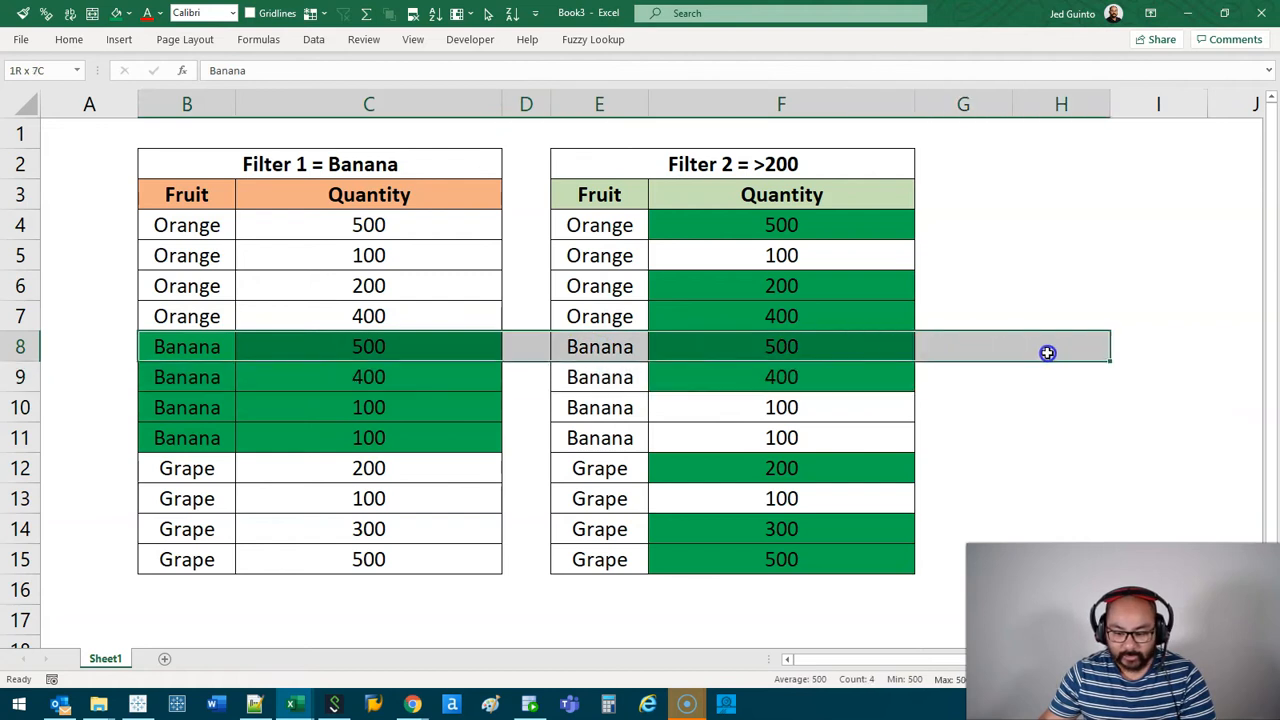
pyautogui.click(68, 40)
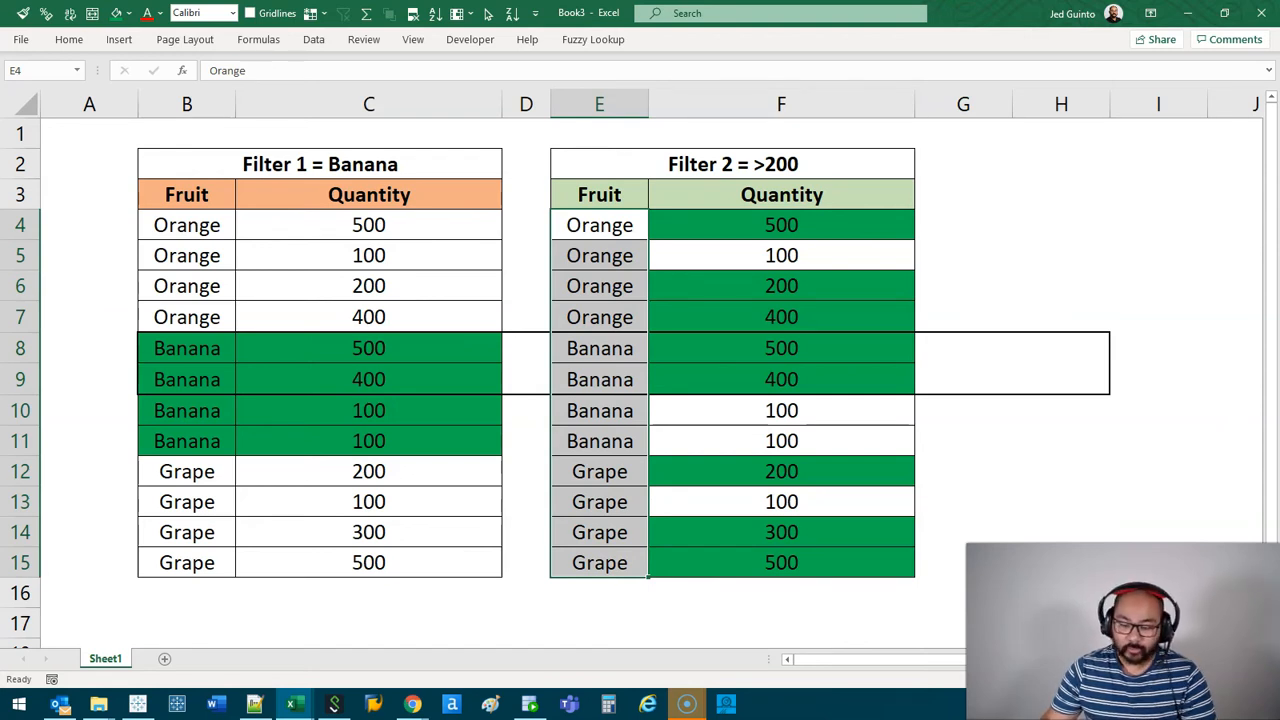
pyautogui.moveTo(874, 336)
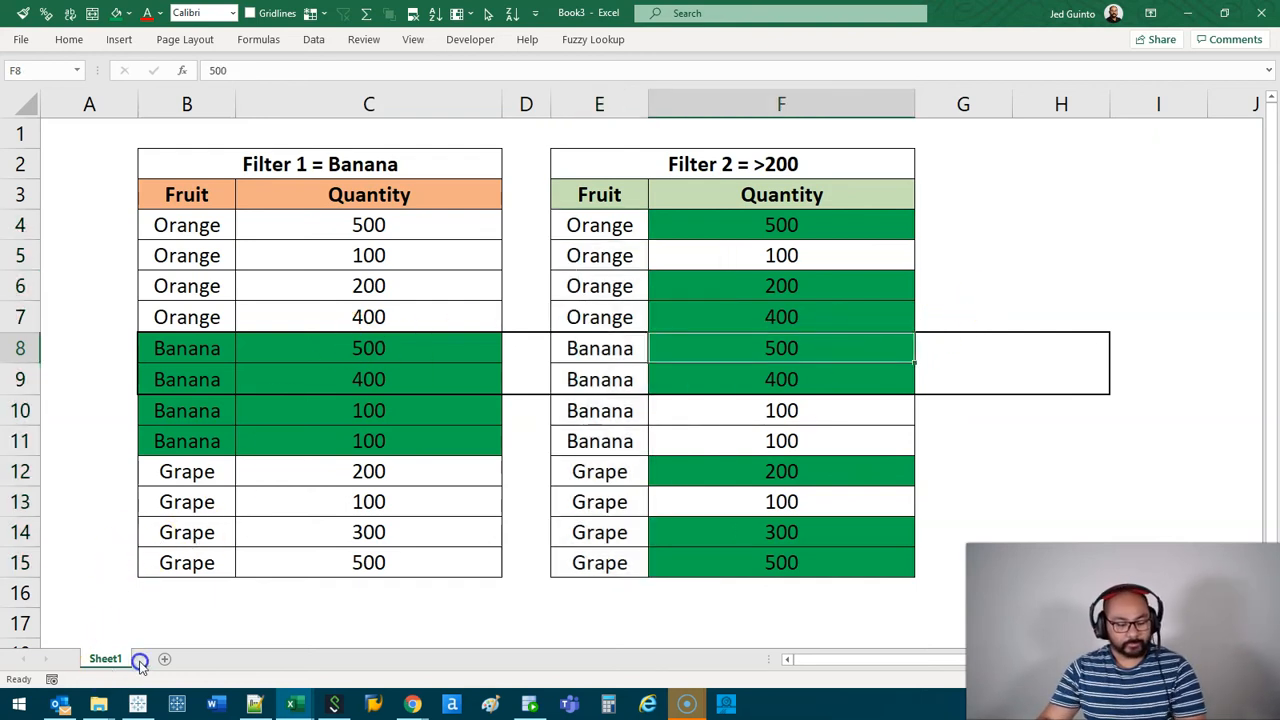
# - Duplicate Sheet1 and title the copy CONTEXT FILTER in B1
pyautogui.click(140, 658)
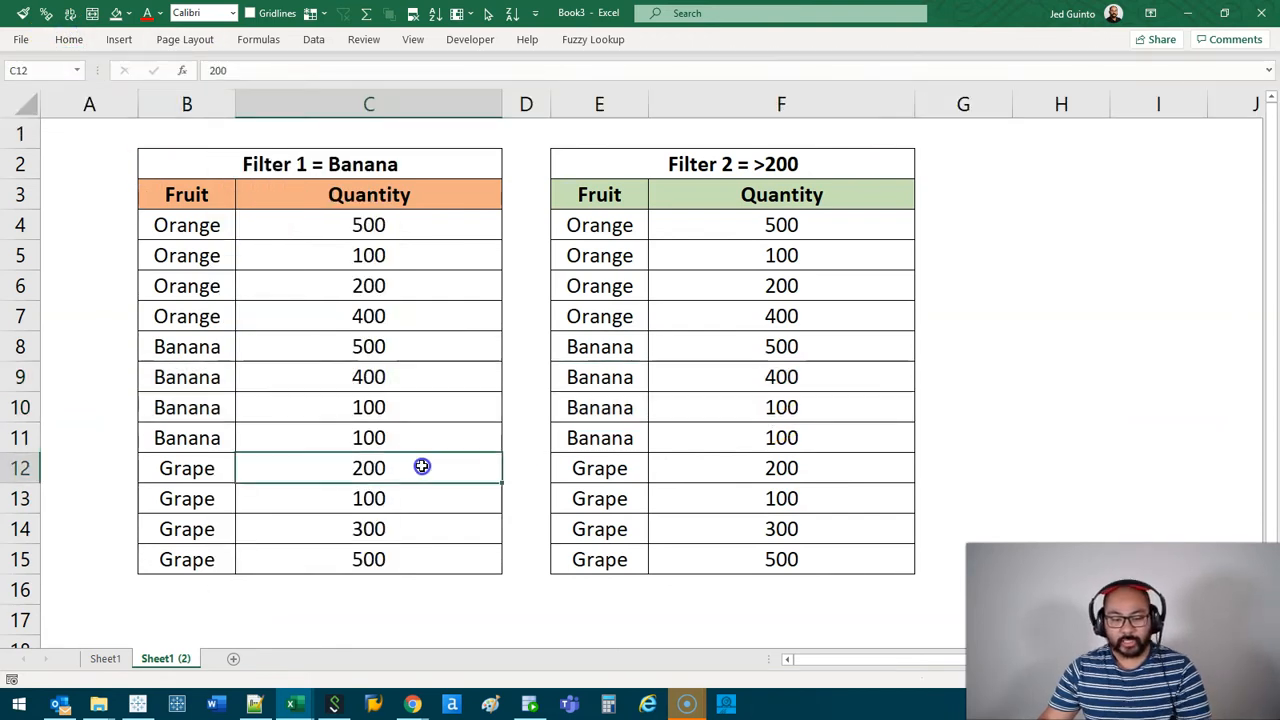
pyautogui.moveTo(292, 150)
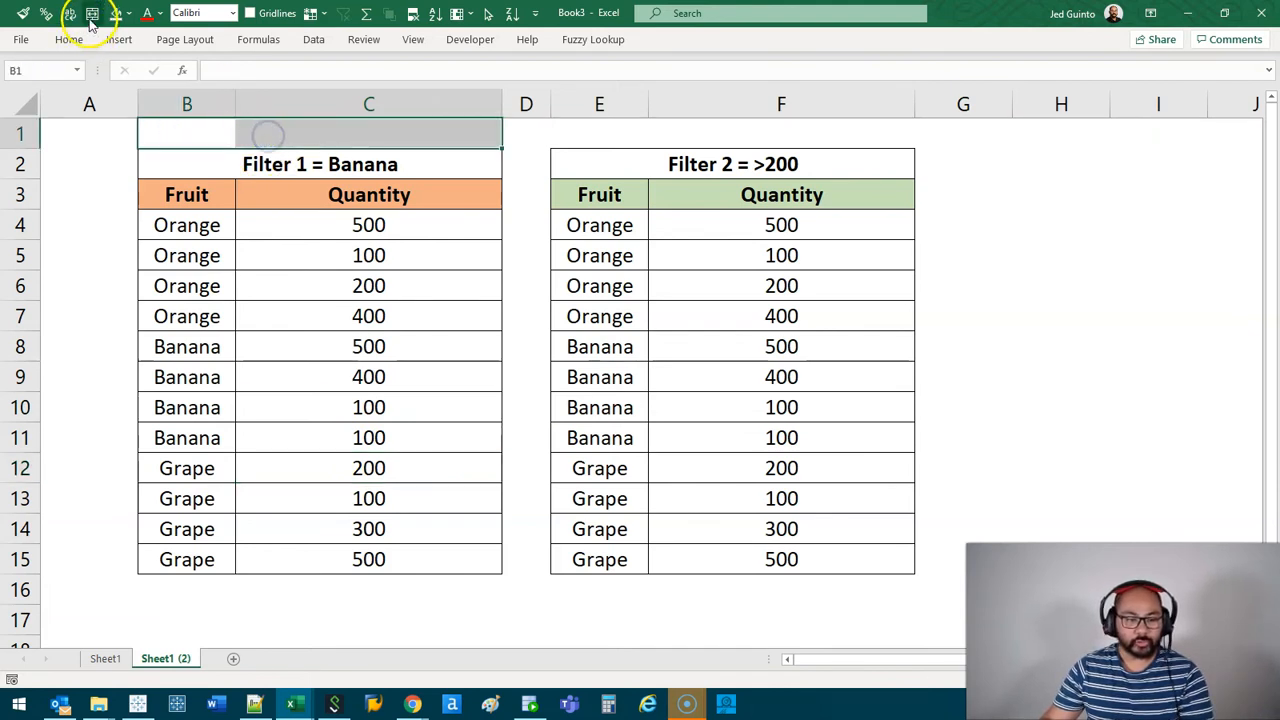
pyautogui.write('CONTEXT FILTER')
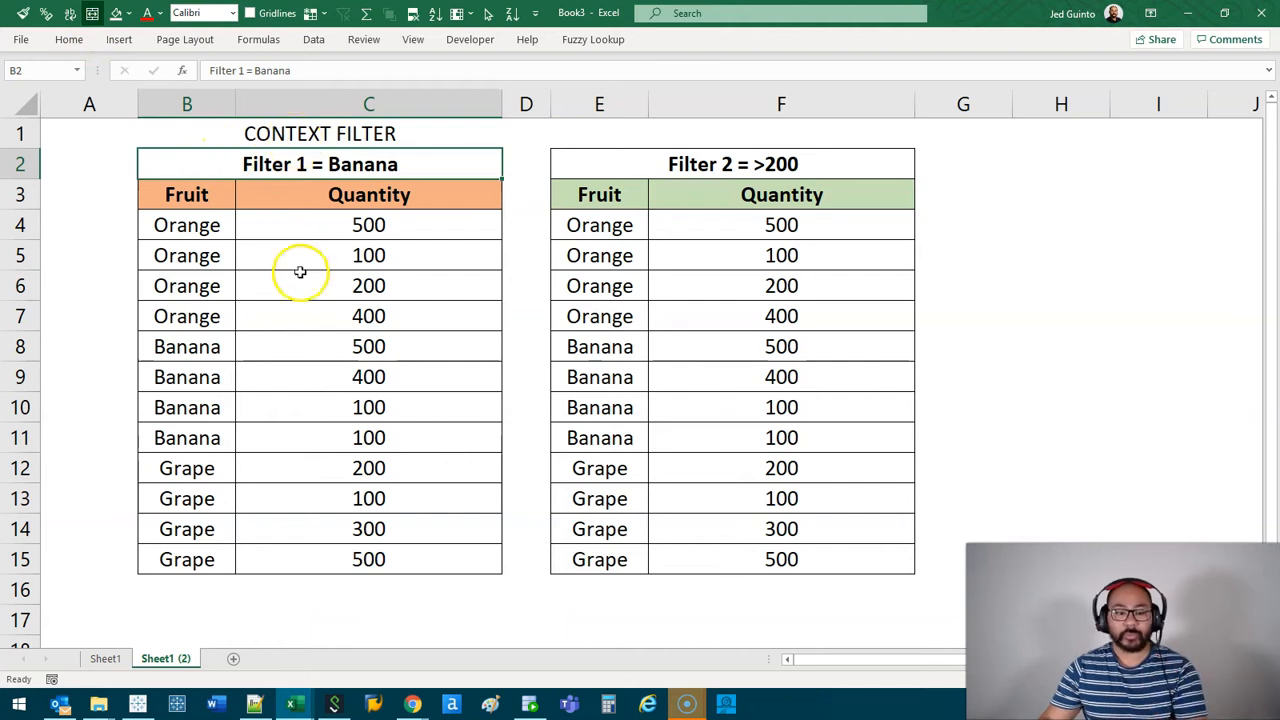
# - Fill the Banana rows green and keep only Banana data in both tables
pyautogui.moveTo(188, 346); pyautogui.dragTo(368, 436)
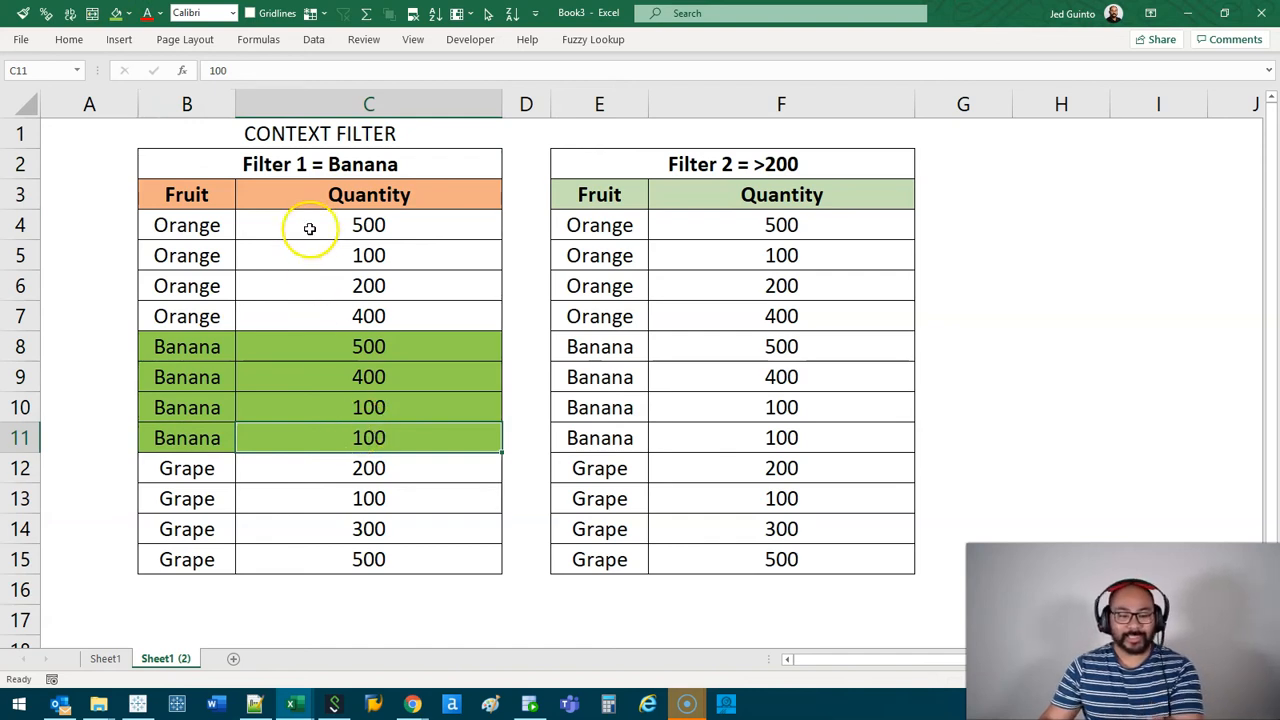
pyautogui.click(188, 224)
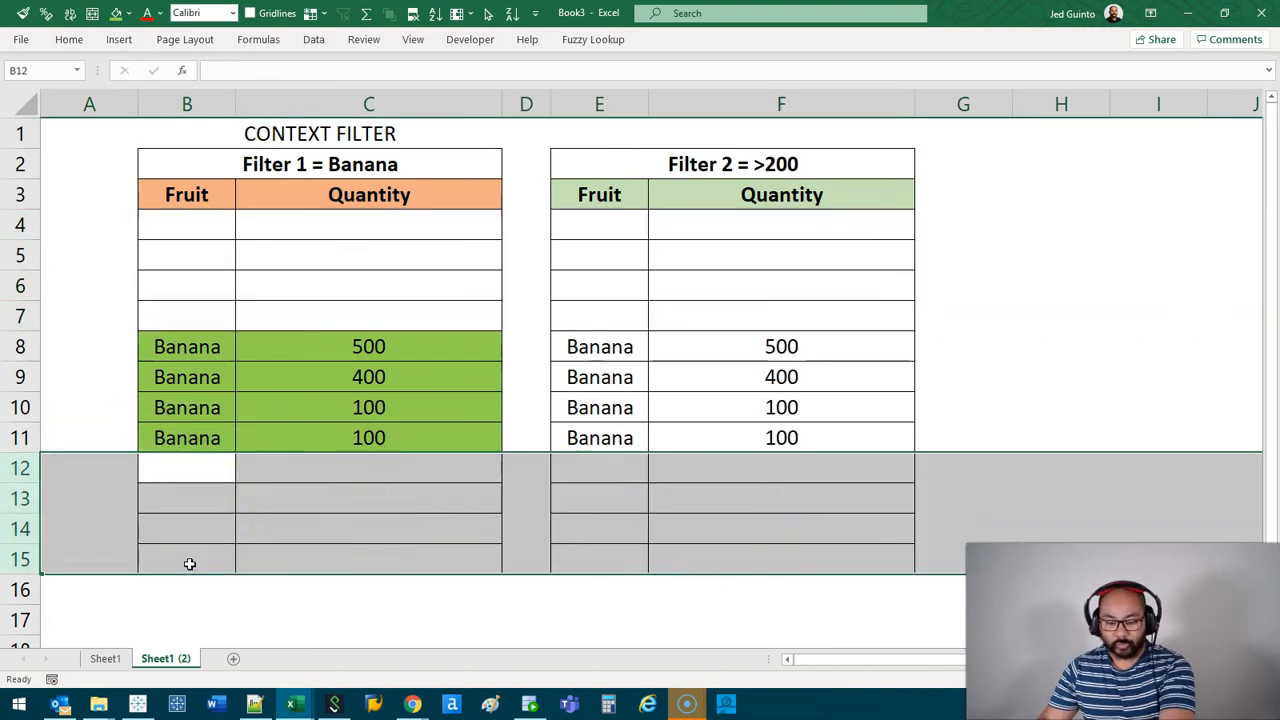
pyautogui.click(368, 408)
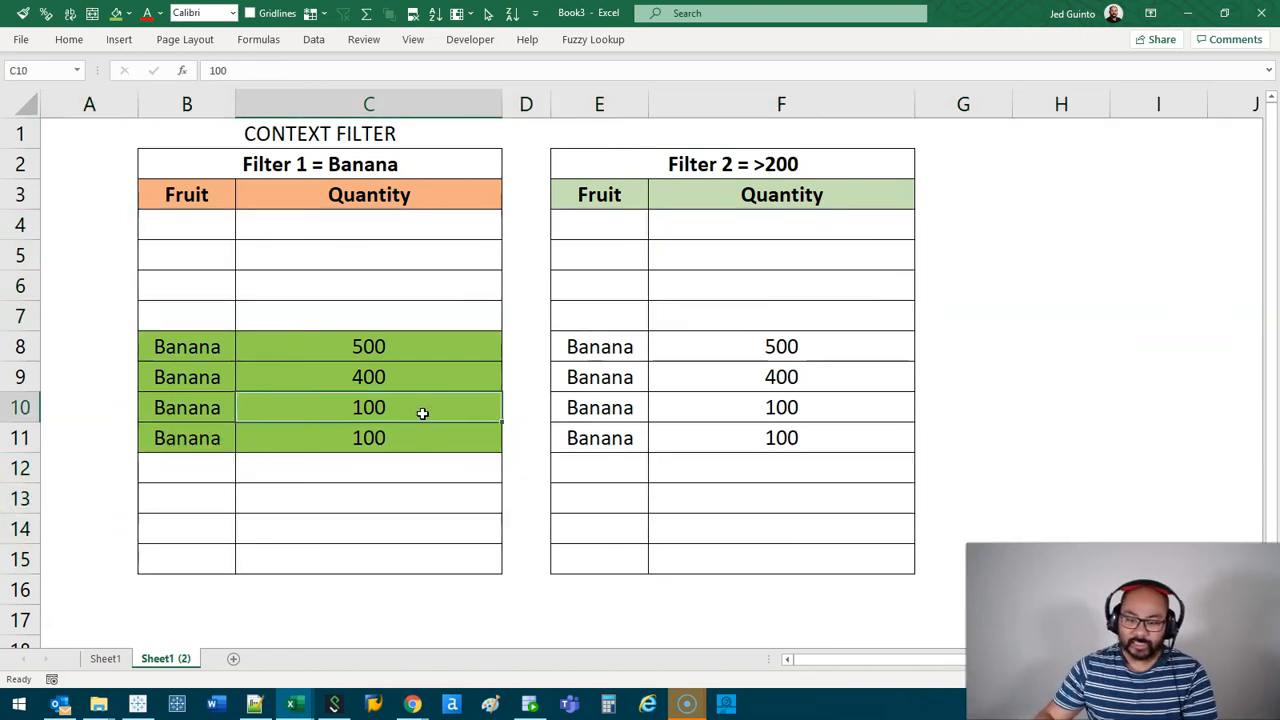
pyautogui.click(732, 164)
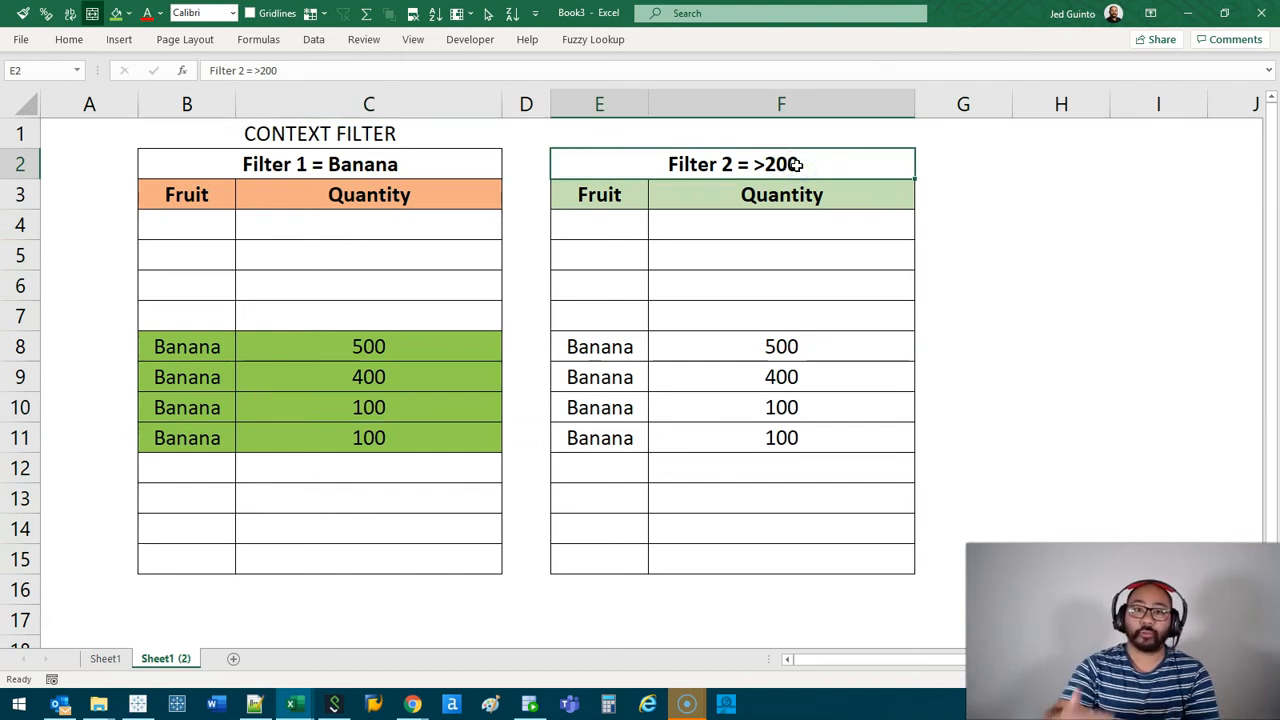
pyautogui.moveTo(660, 316)
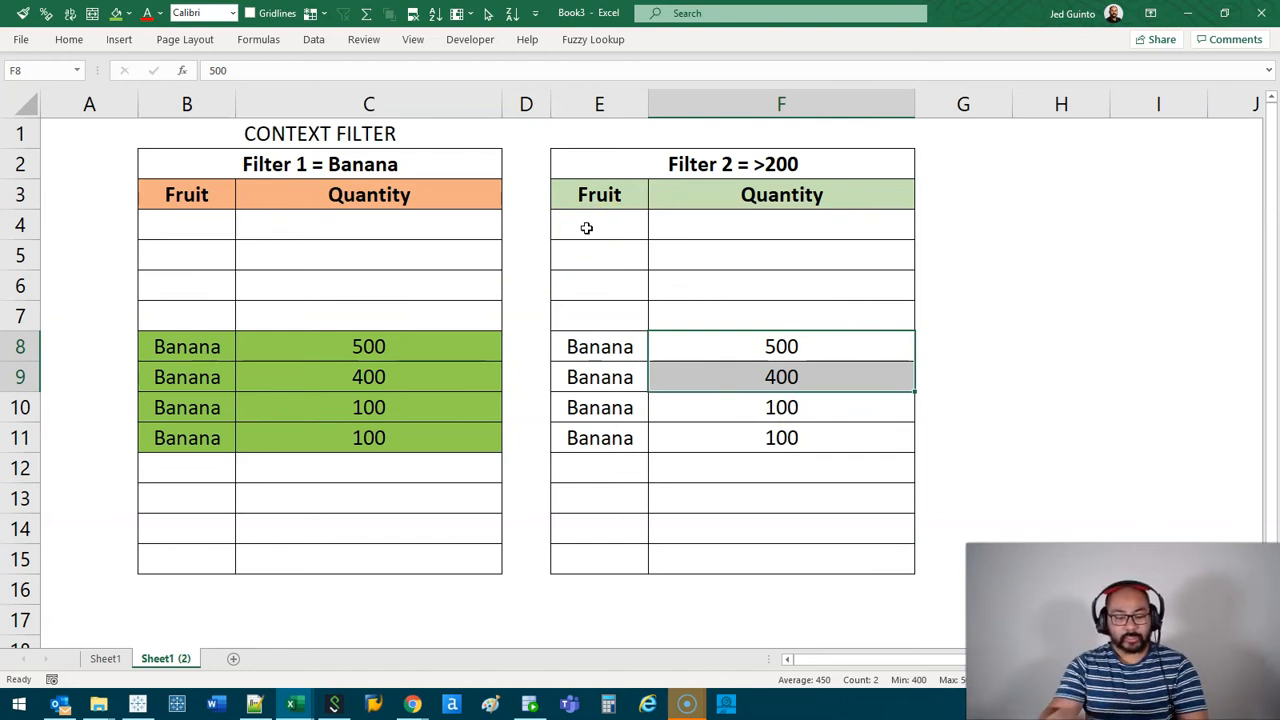
pyautogui.moveTo(264, 624)
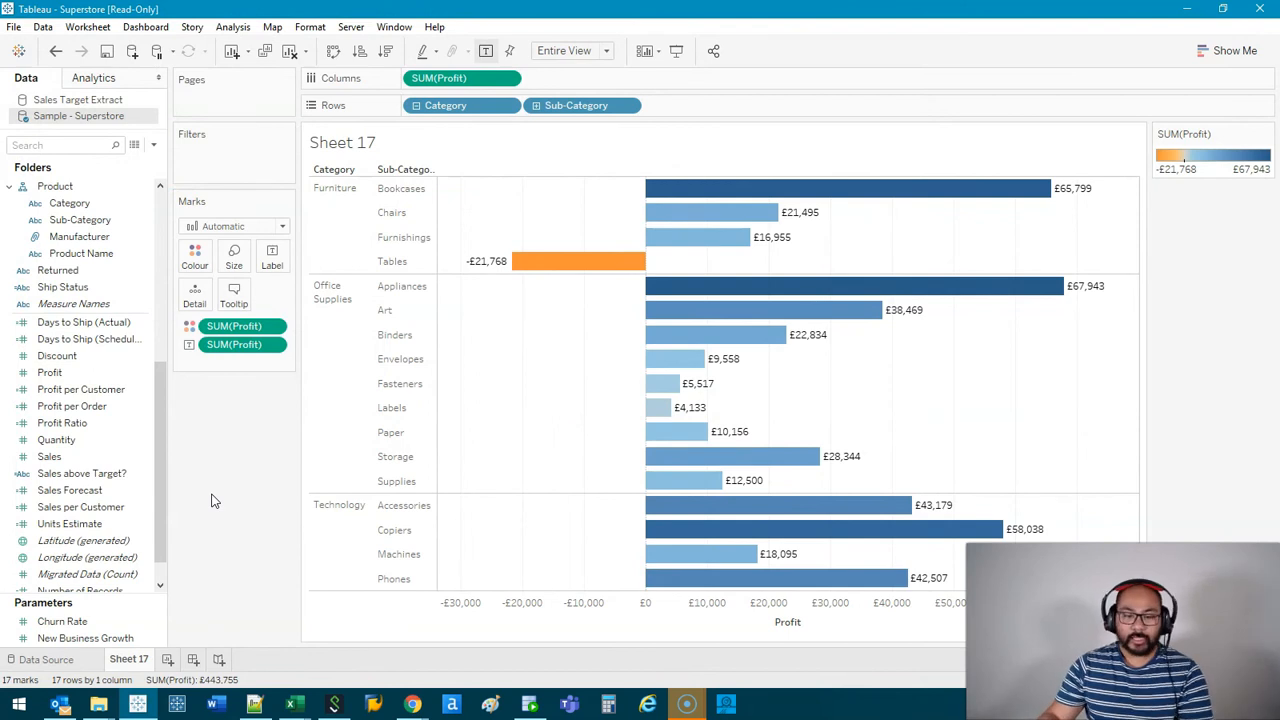
pyautogui.moveTo(368, 310)
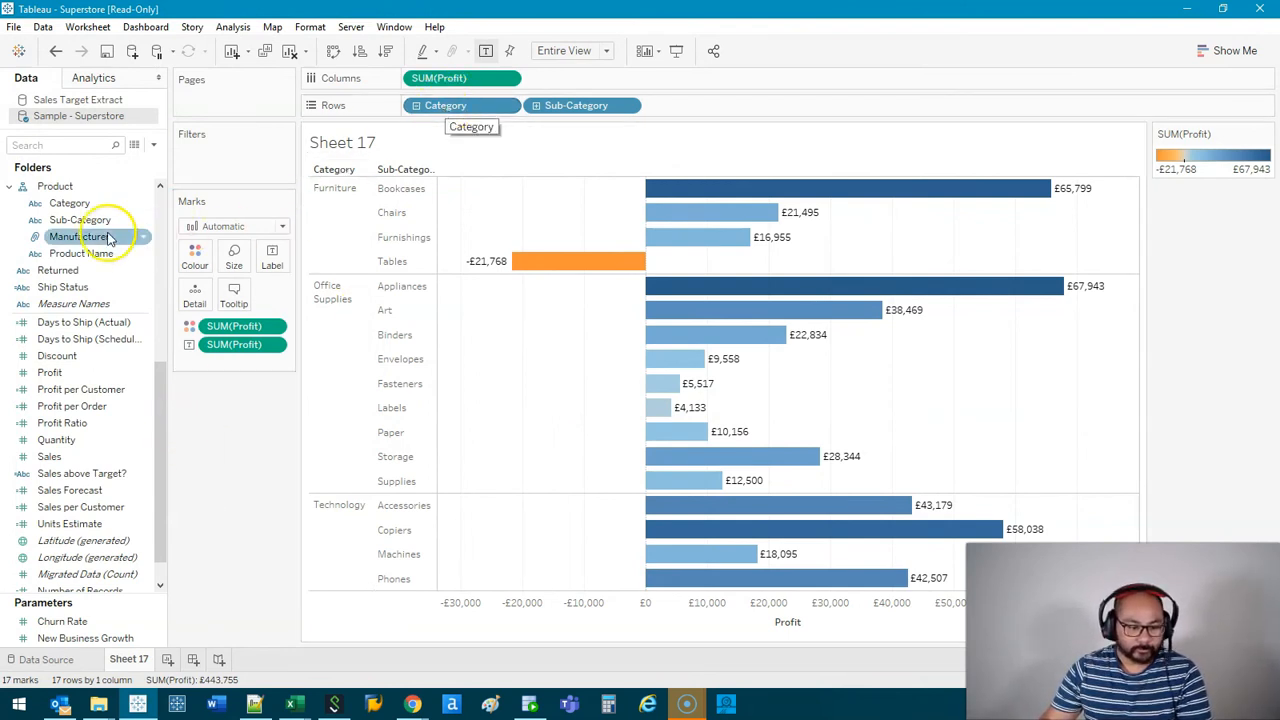
# - Add Sub-Category and Product Name to the Filters shelf of Sheet 17
pyautogui.scroll(-3)
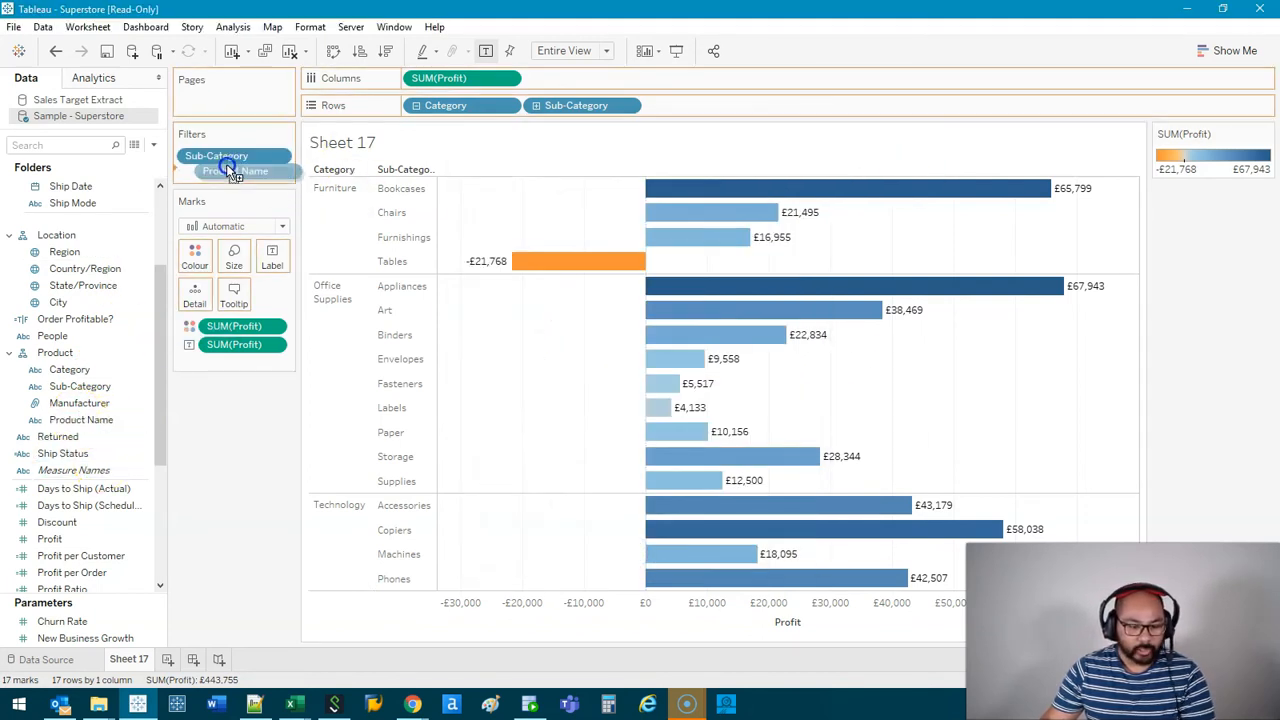
pyautogui.click(234, 170)
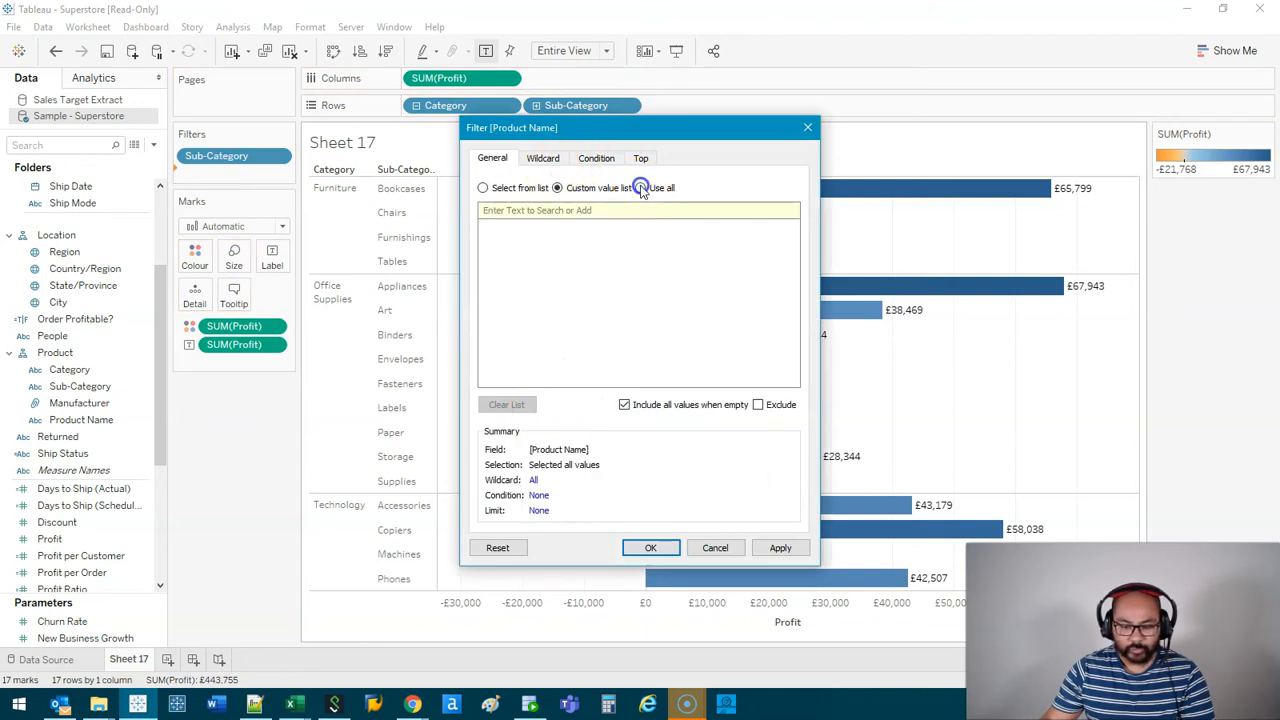
# - Keep all Product Names and filter Sub-Category to Chairs only
pyautogui.click(484, 190)
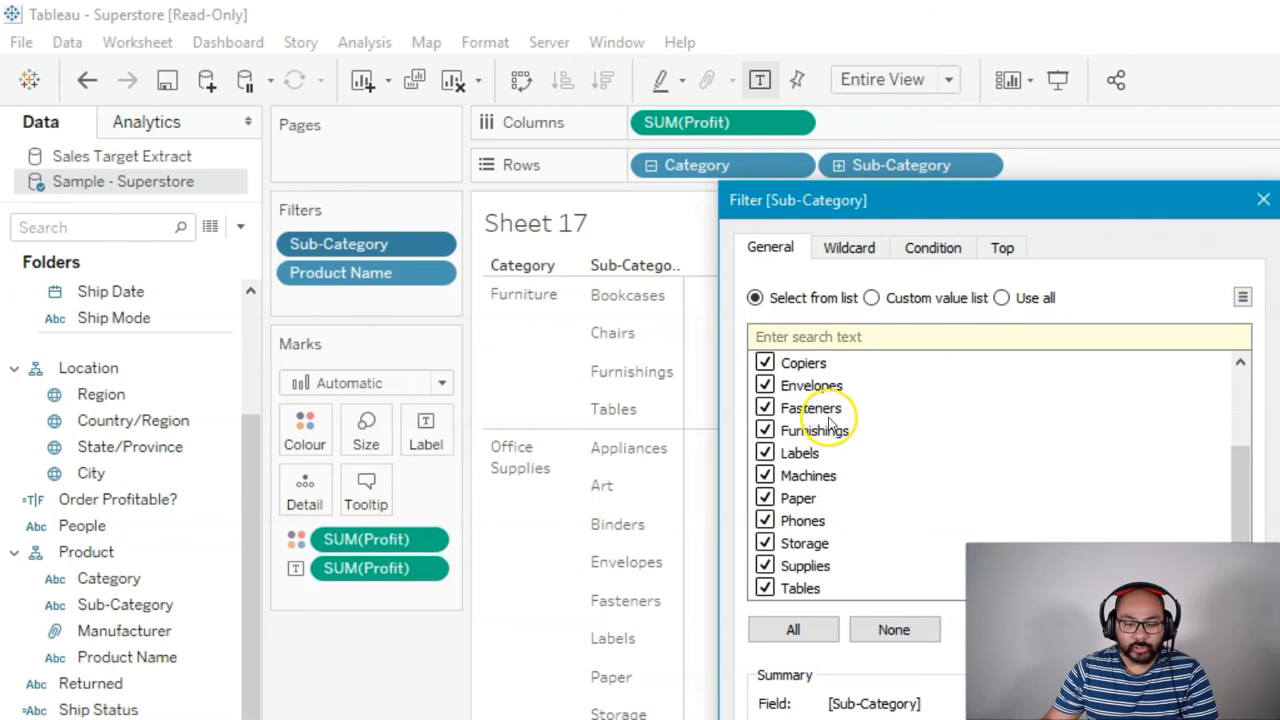
pyautogui.click(892, 628)
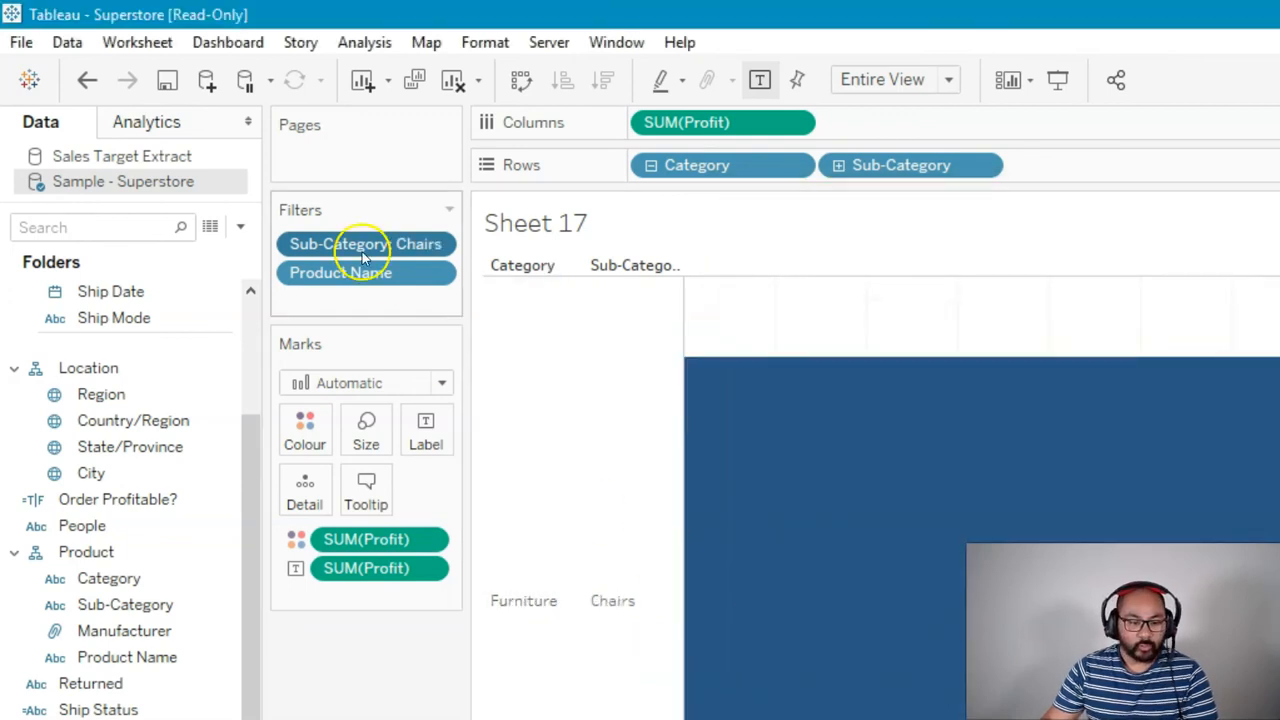
# - Add the Sub-Category: Chairs filter to context
pyautogui.rightClick(340, 244)
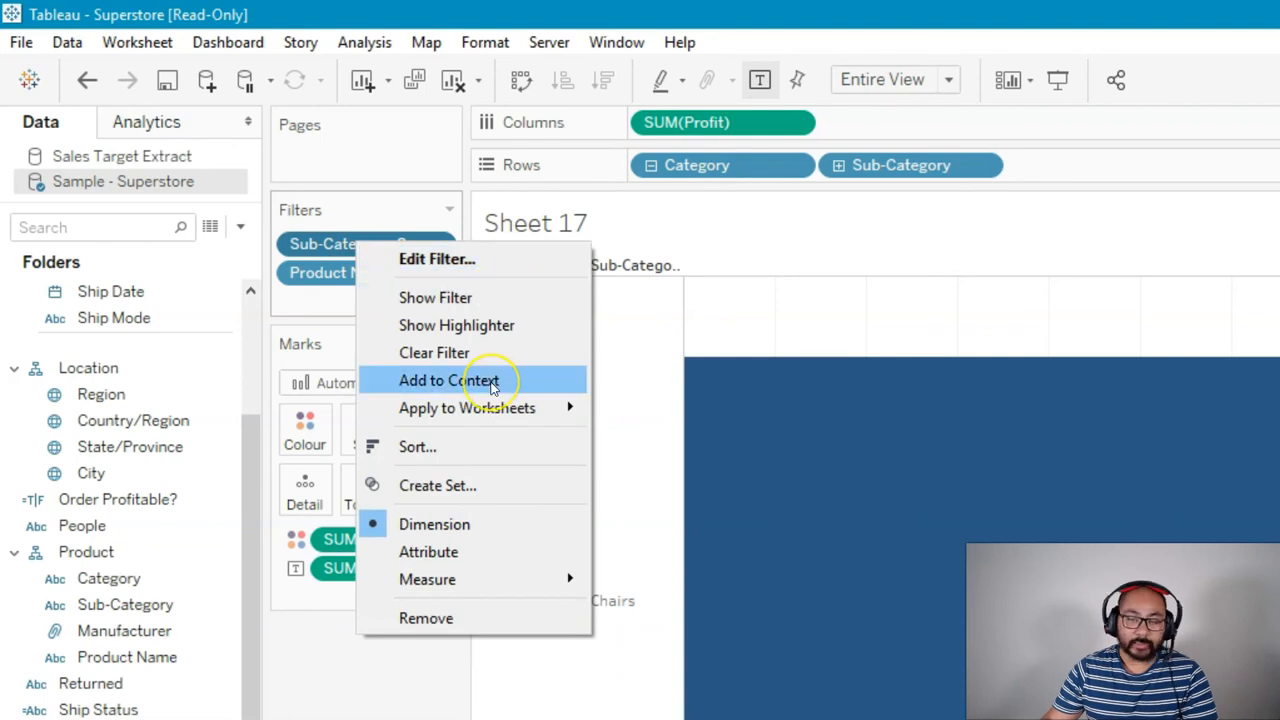
pyautogui.click(448, 380)
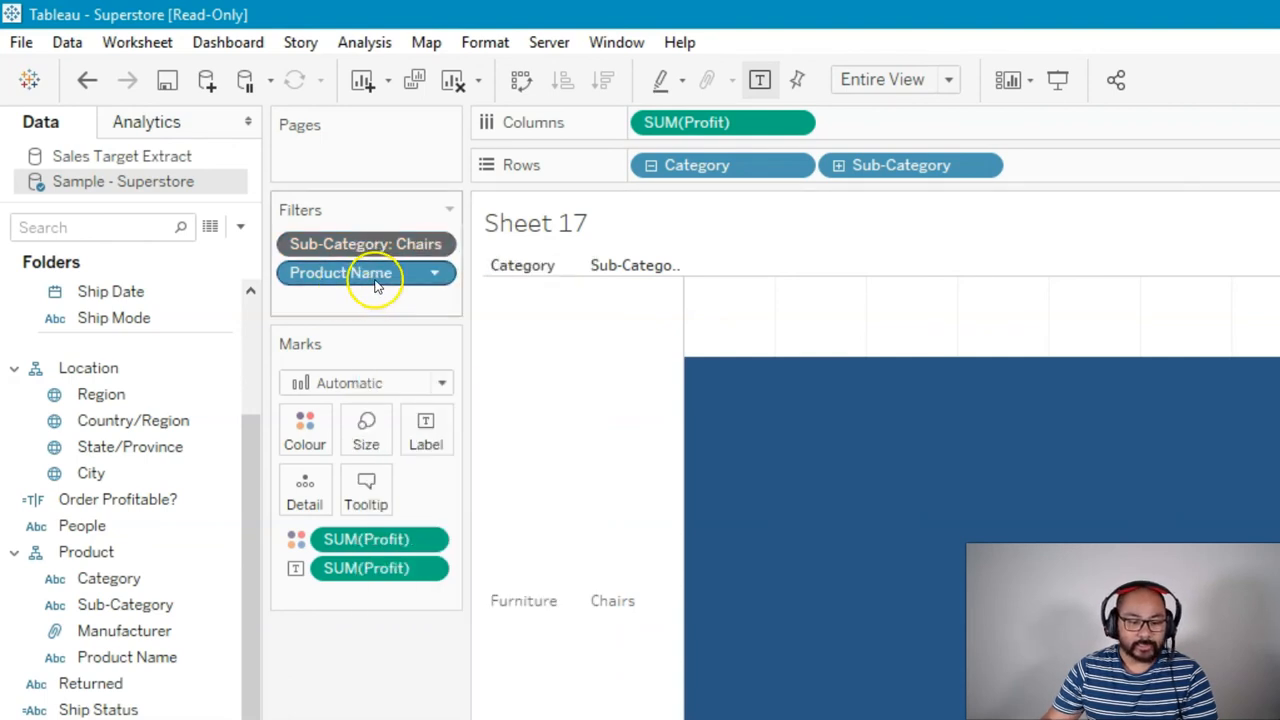
pyautogui.moveTo(356, 284)
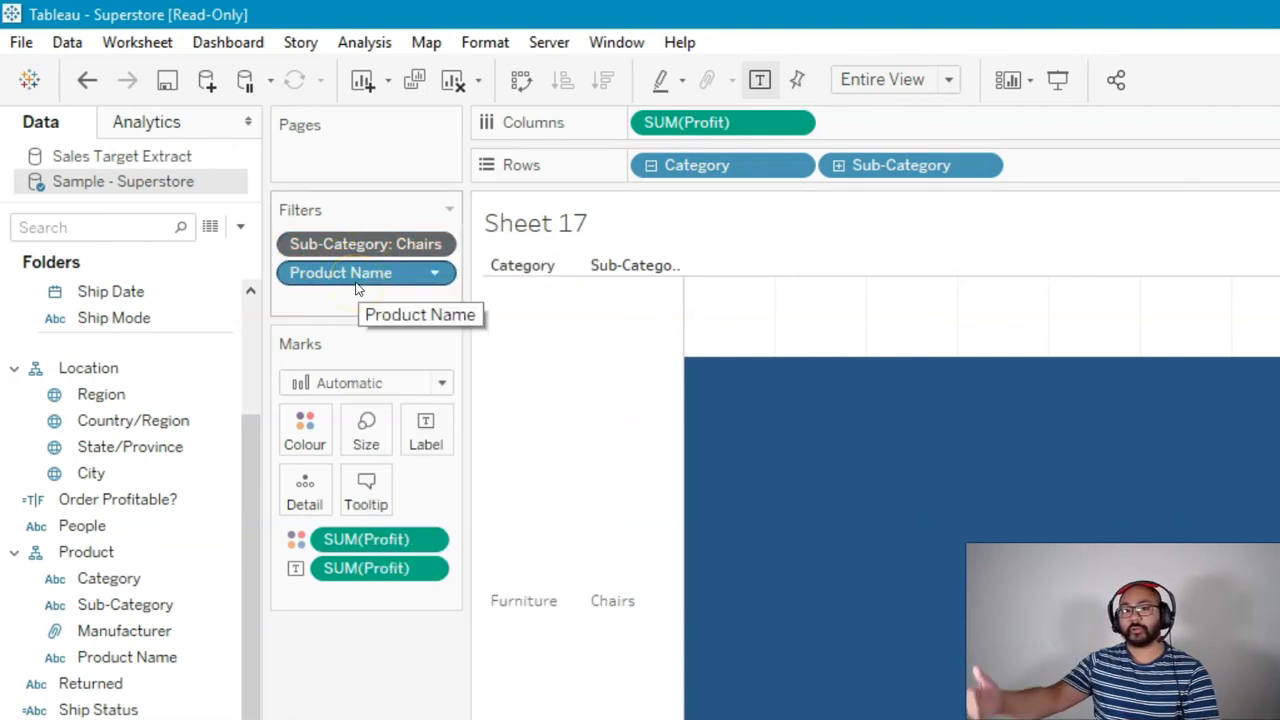